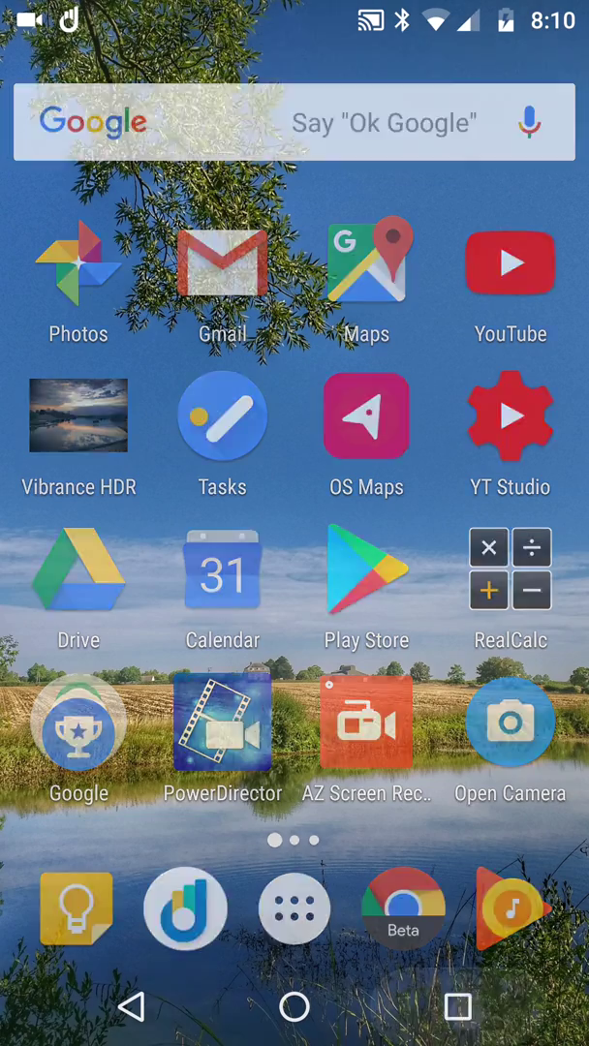
# Step: Open the Keyword article 'Don't run out of data' and read through the Emergency bank and Bedtime mode sections
pyautogui.click(221, 263)
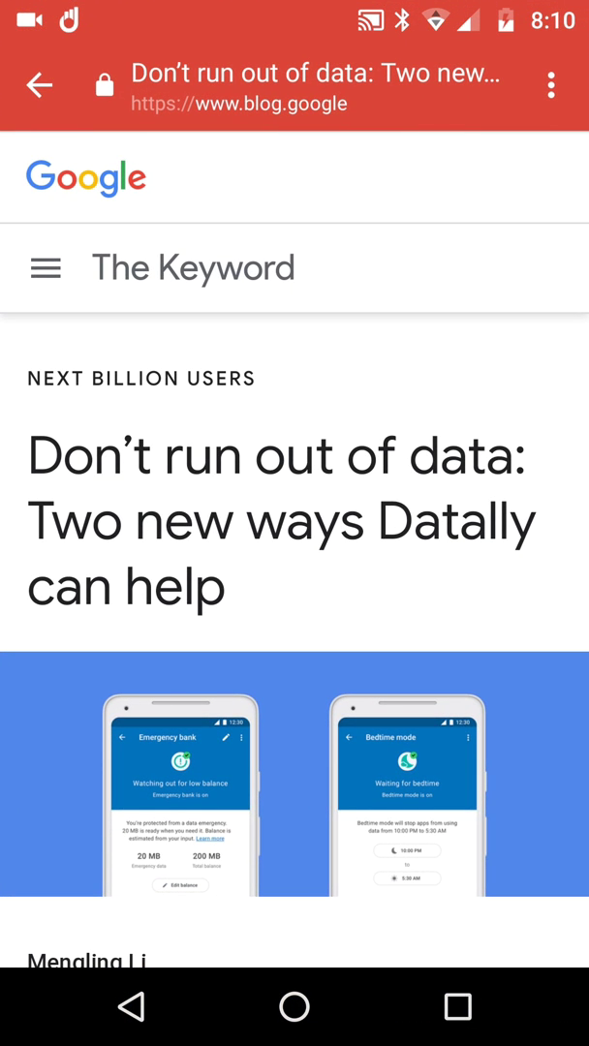
pyautogui.scroll(-3)
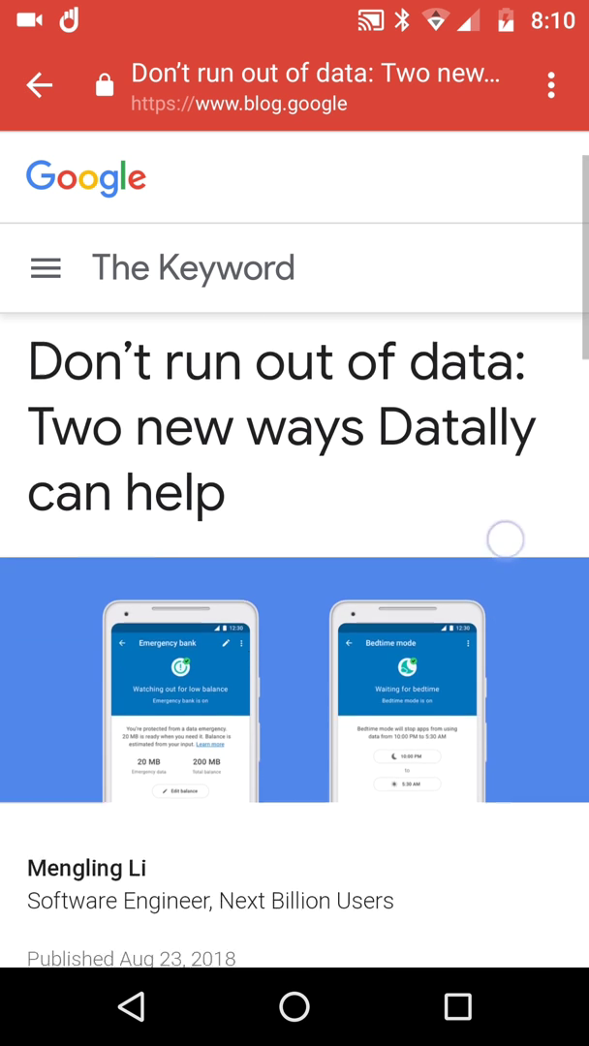
pyautogui.scroll(3)
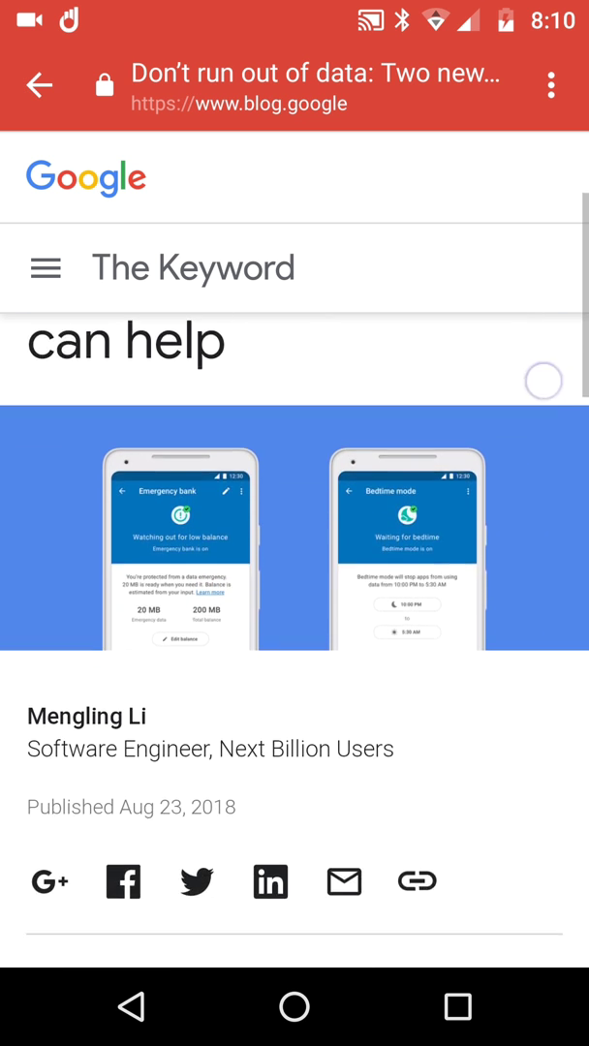
pyautogui.scroll(-3)
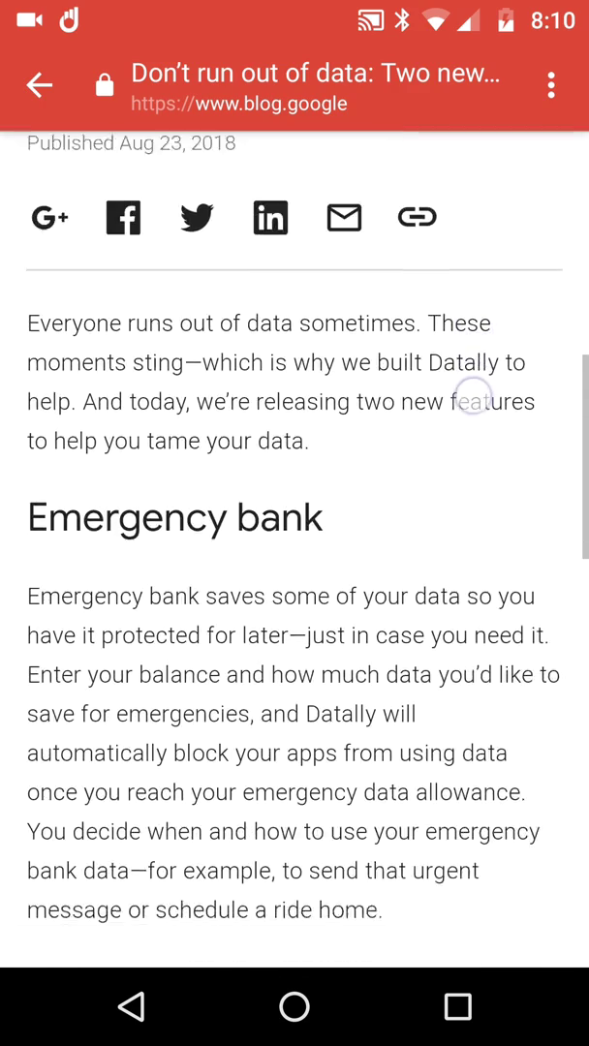
pyautogui.scroll(-3)
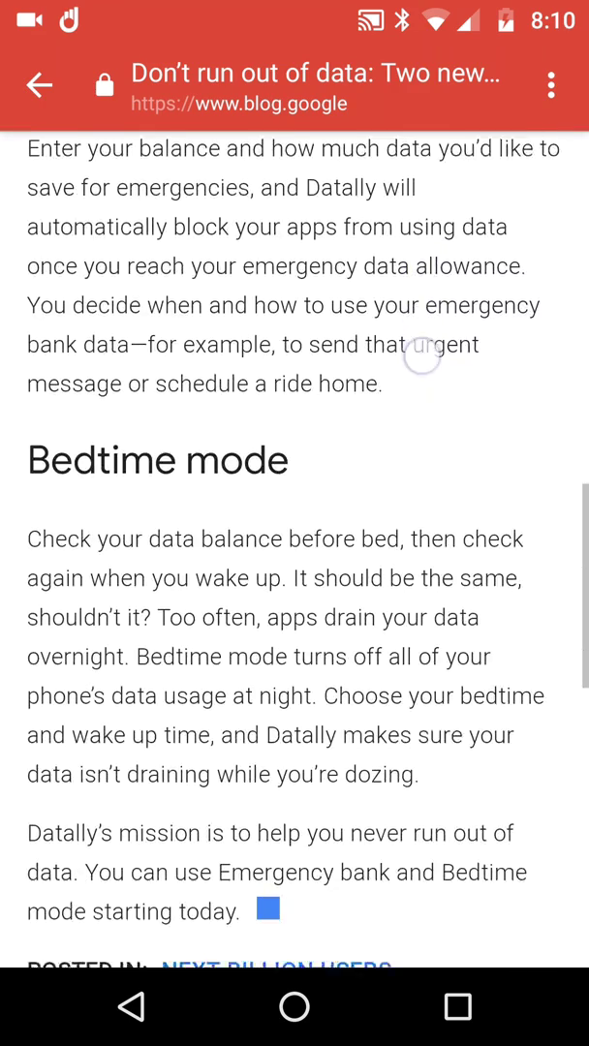
pyautogui.scroll(3)
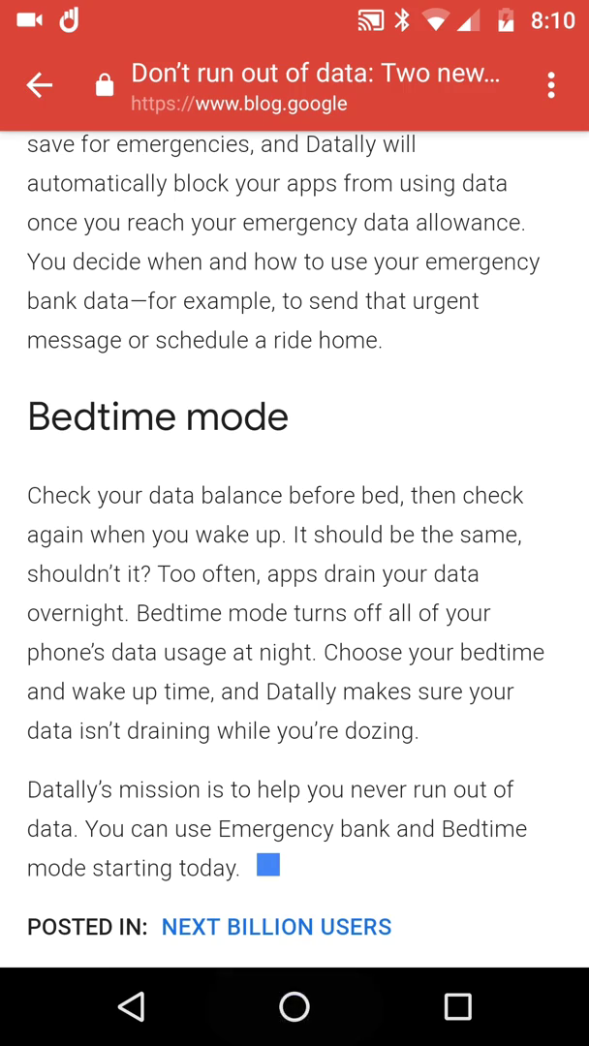
# Step: Launch Datally from the home screen and open its Emergency bank feature, currently off pending a balance
pyautogui.click(295, 1007)
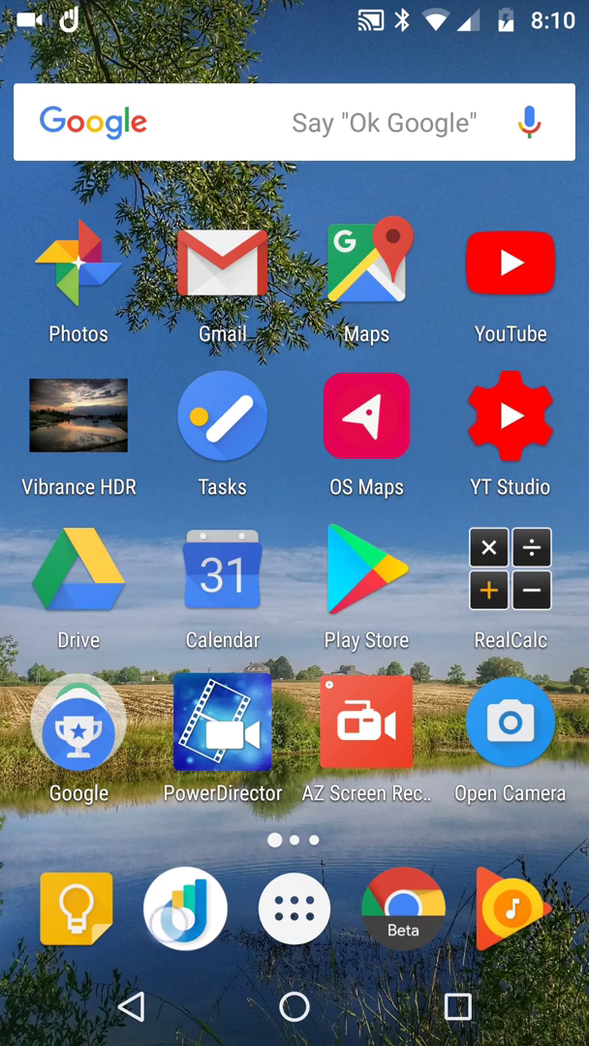
pyautogui.click(186, 906)
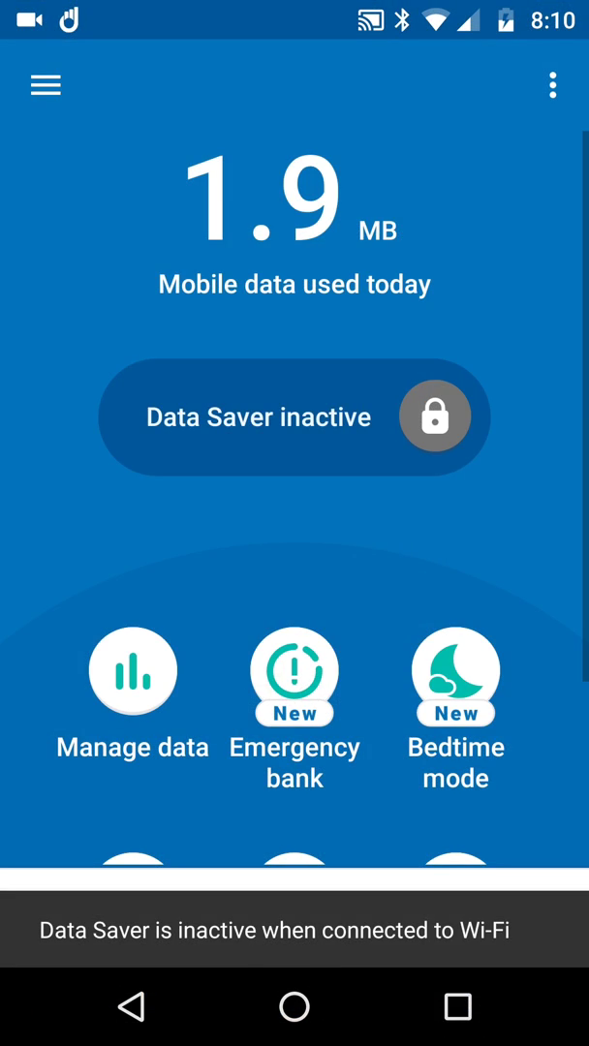
pyautogui.click(294, 1005)
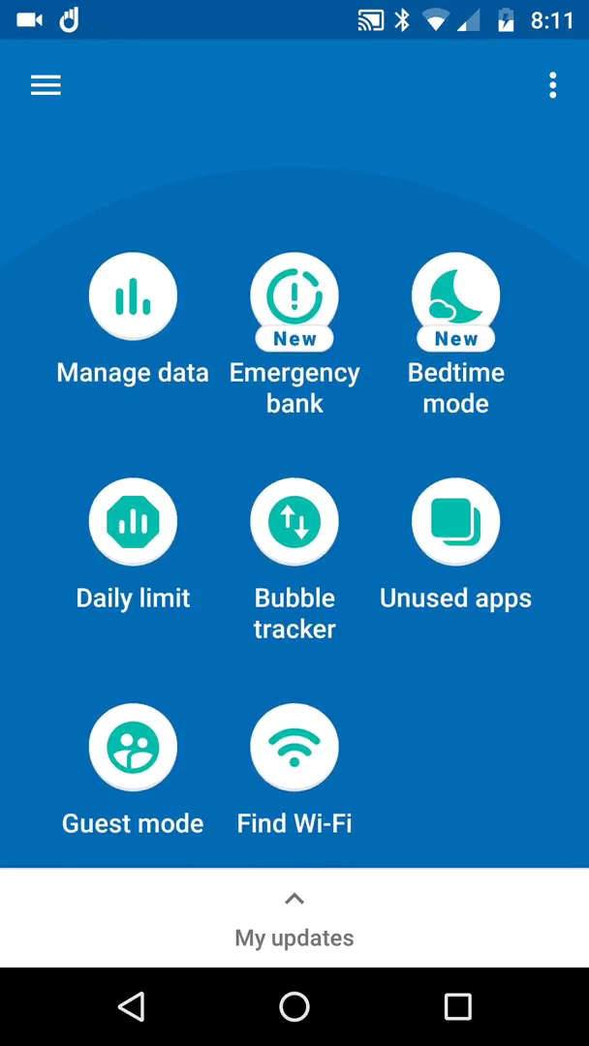
pyautogui.click(294, 301)
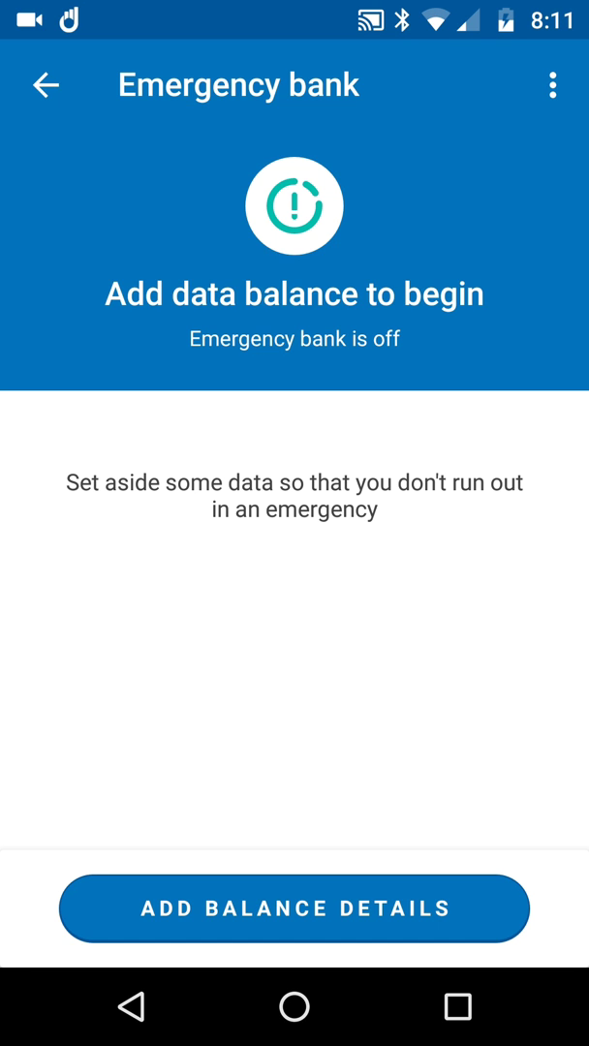
# Step: Start the Add Balance Details form, keeping megabytes as the unit for reserve and current balance
pyautogui.click(294, 906)
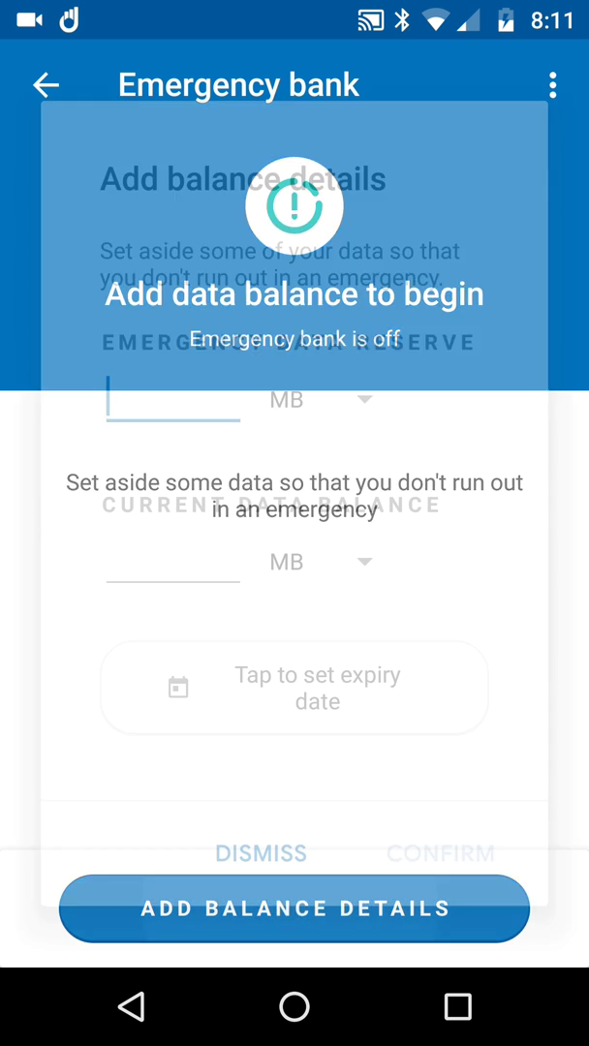
pyautogui.click(295, 908)
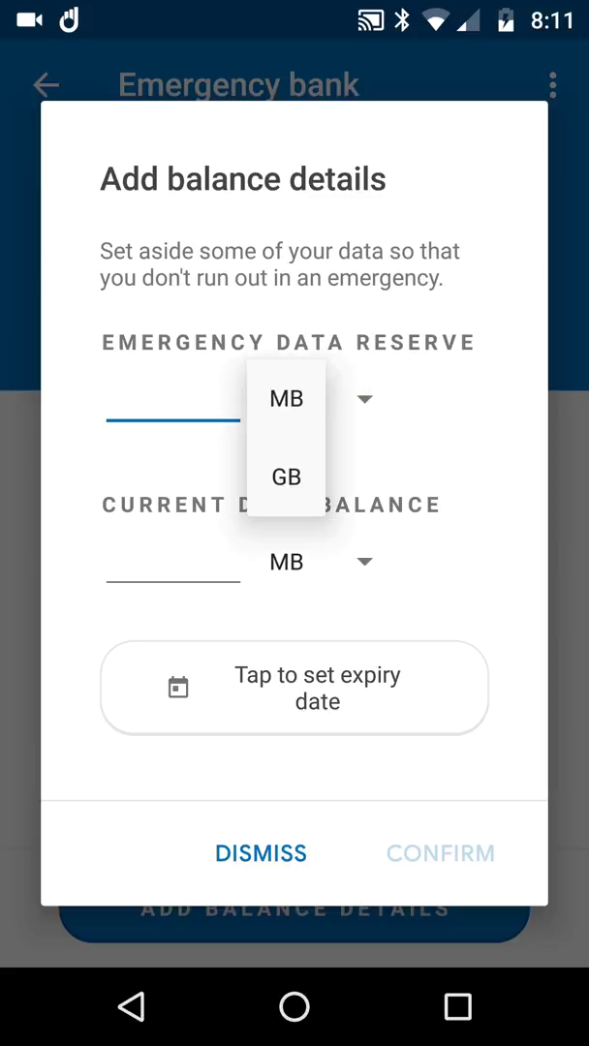
pyautogui.click(287, 399)
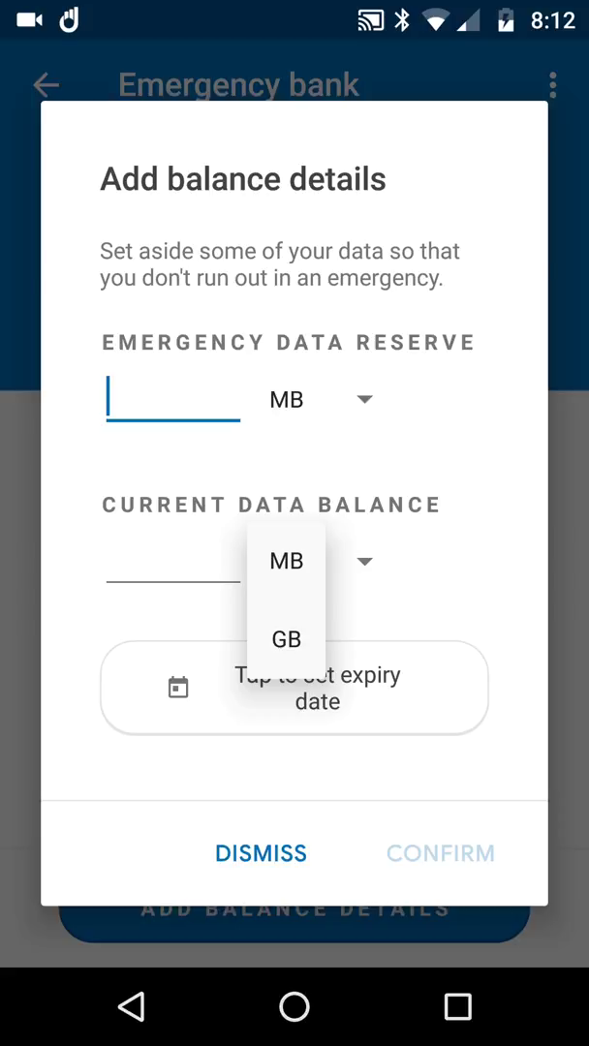
pyautogui.click(287, 562)
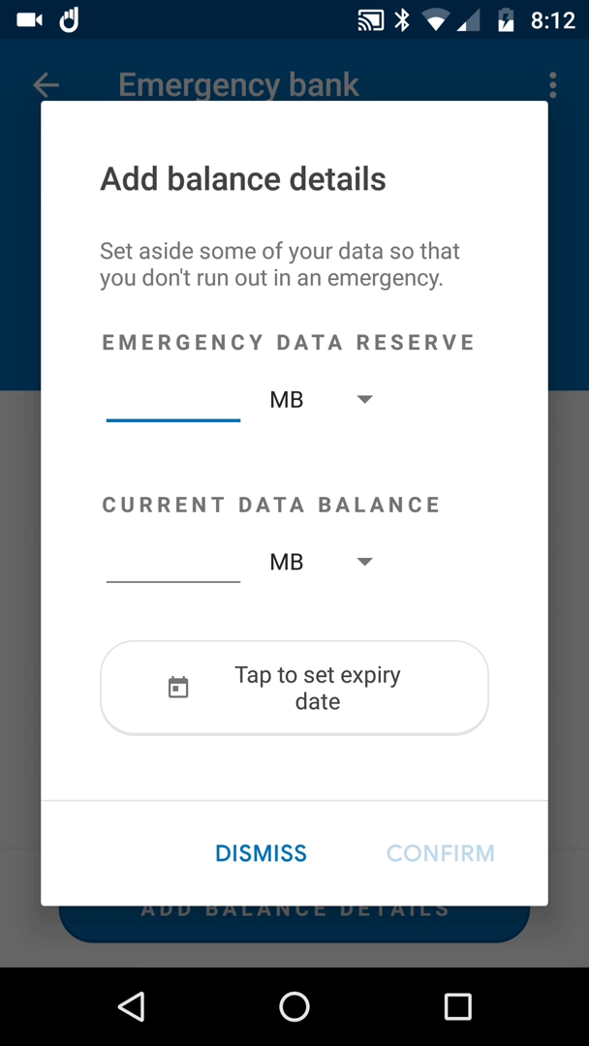
# Step: Dismiss the balance details form without saving and return to Datally's main feature screen
pyautogui.click(260, 853)
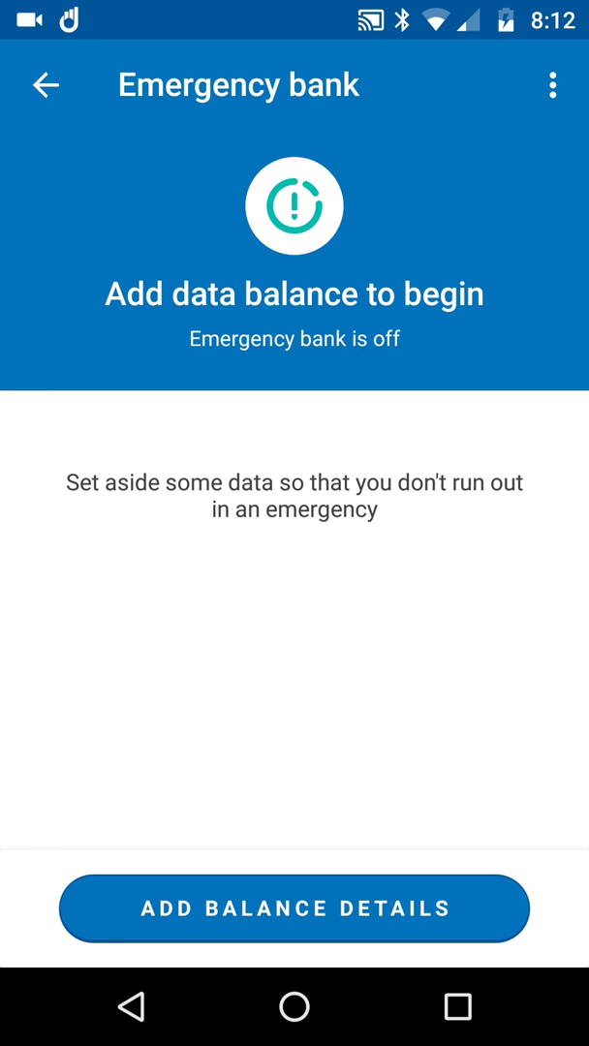
pyautogui.click(45, 86)
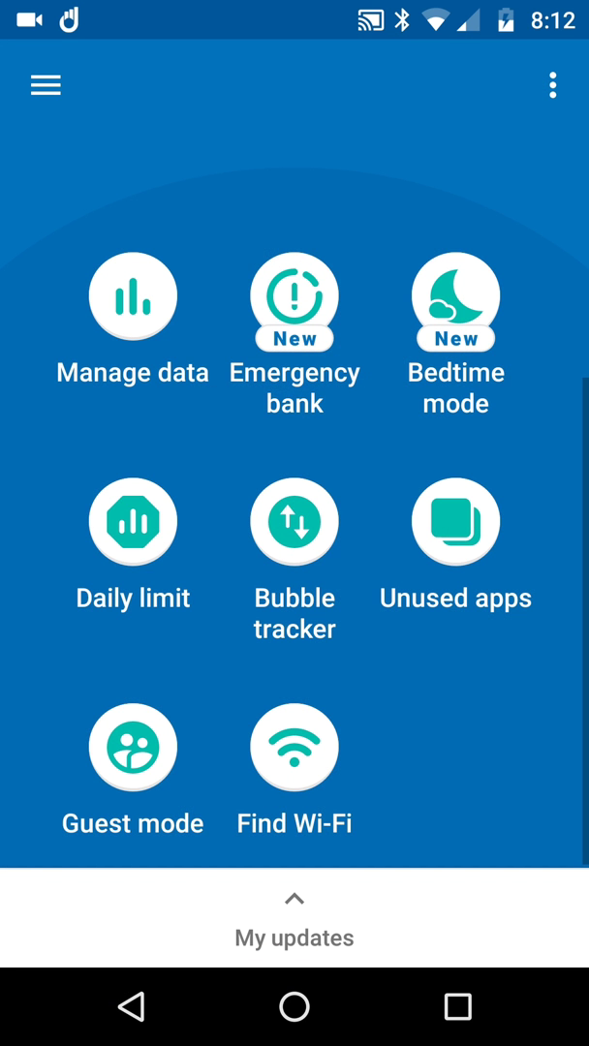
pyautogui.click(455, 302)
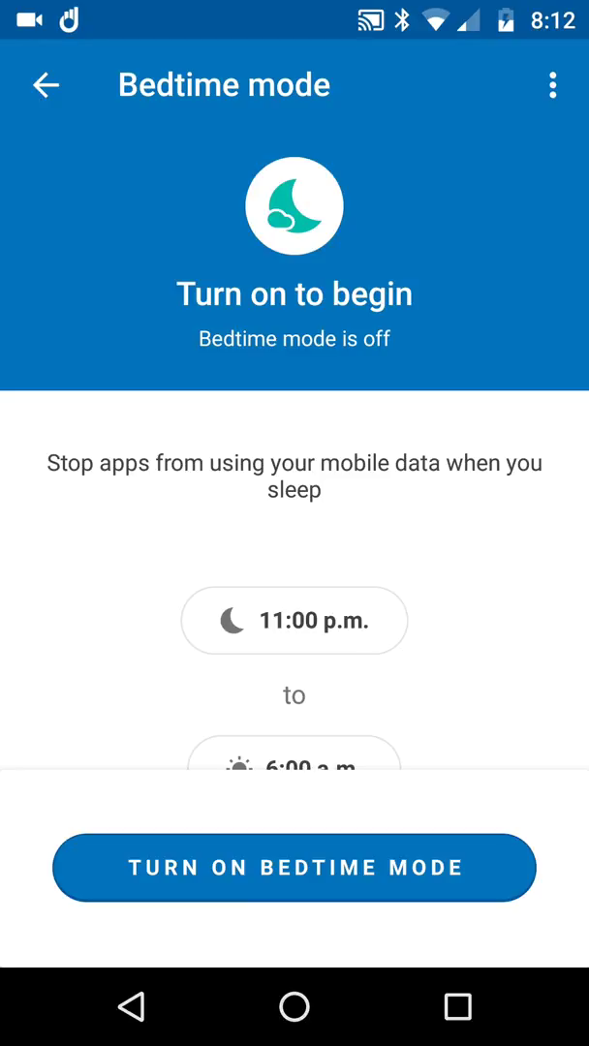
pyautogui.scroll(3)
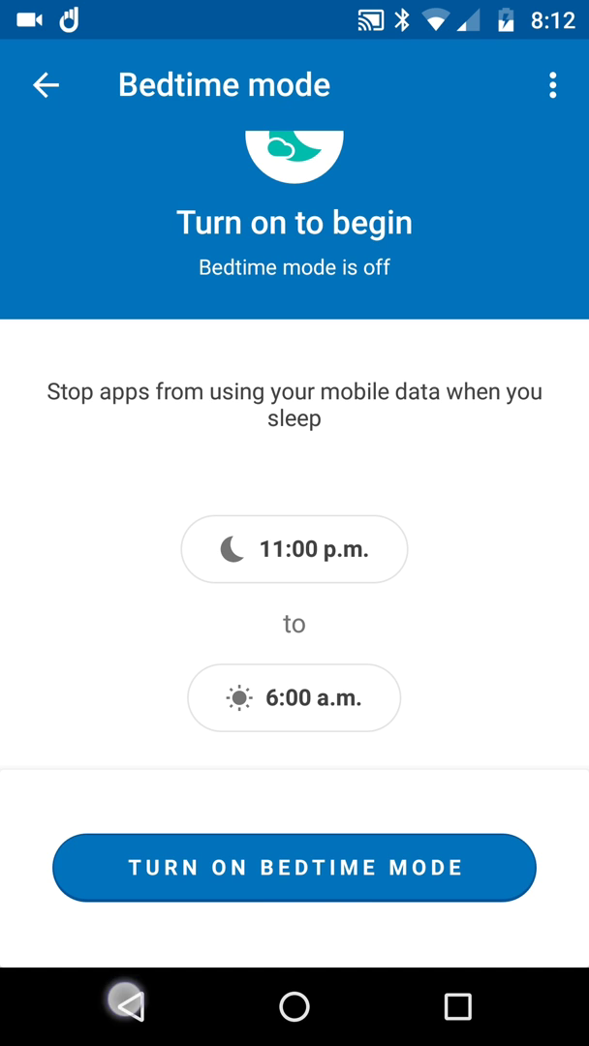
pyautogui.click(44, 85)
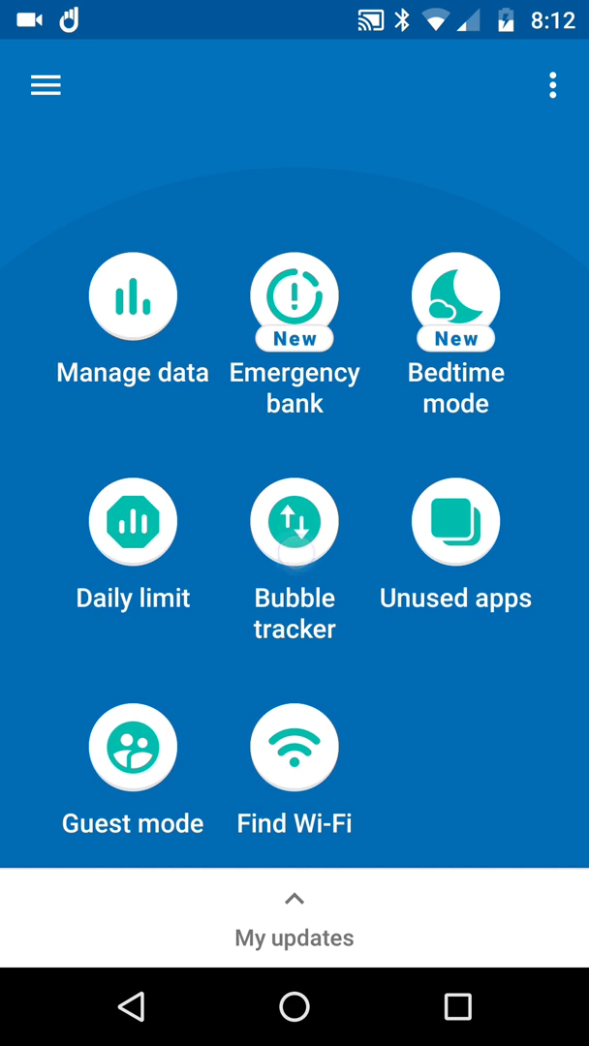
pyautogui.click(294, 521)
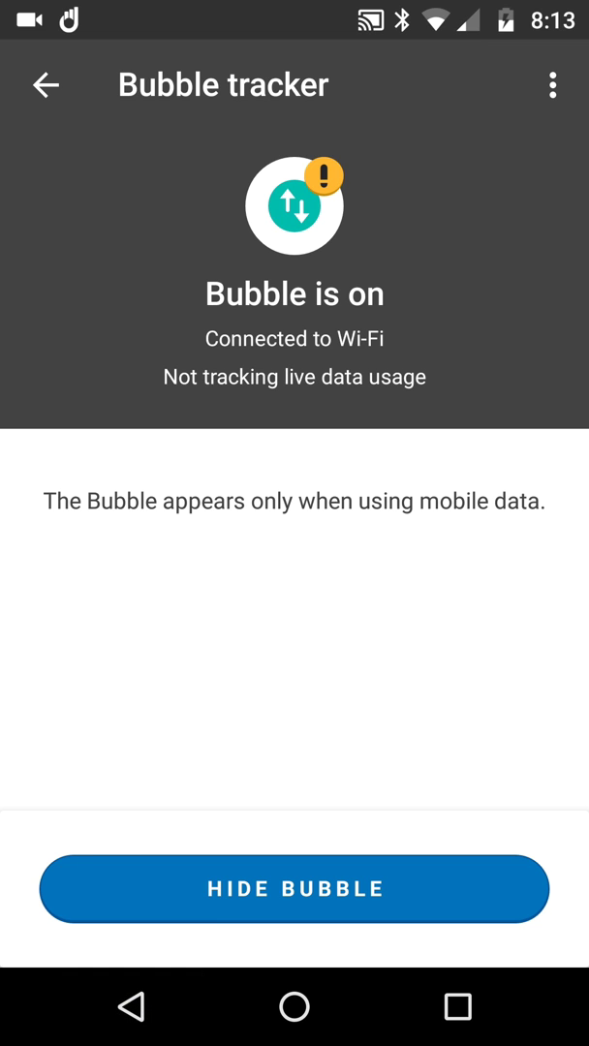
# Step: Open Manage data to see today's mobile data usage of 1.9 MB with Data Saver inactive
pyautogui.click(45, 85)
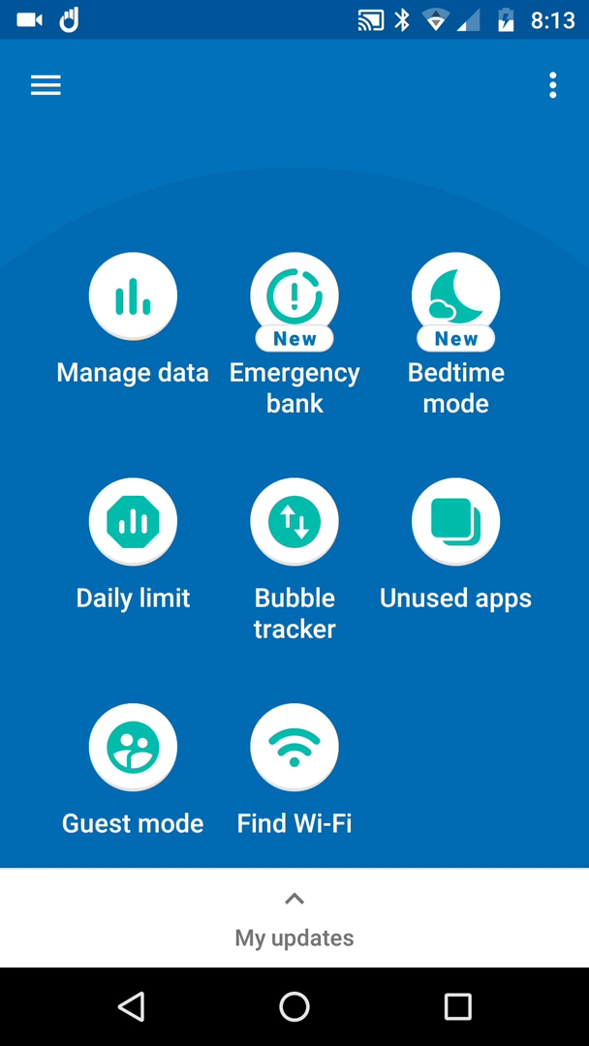
pyautogui.scroll(3)
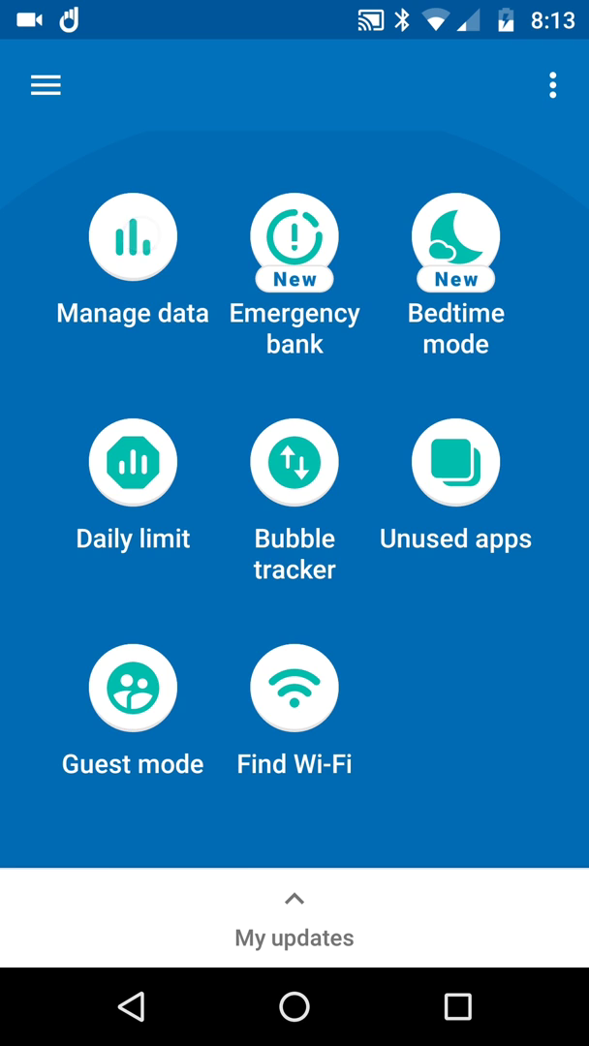
pyautogui.click(132, 237)
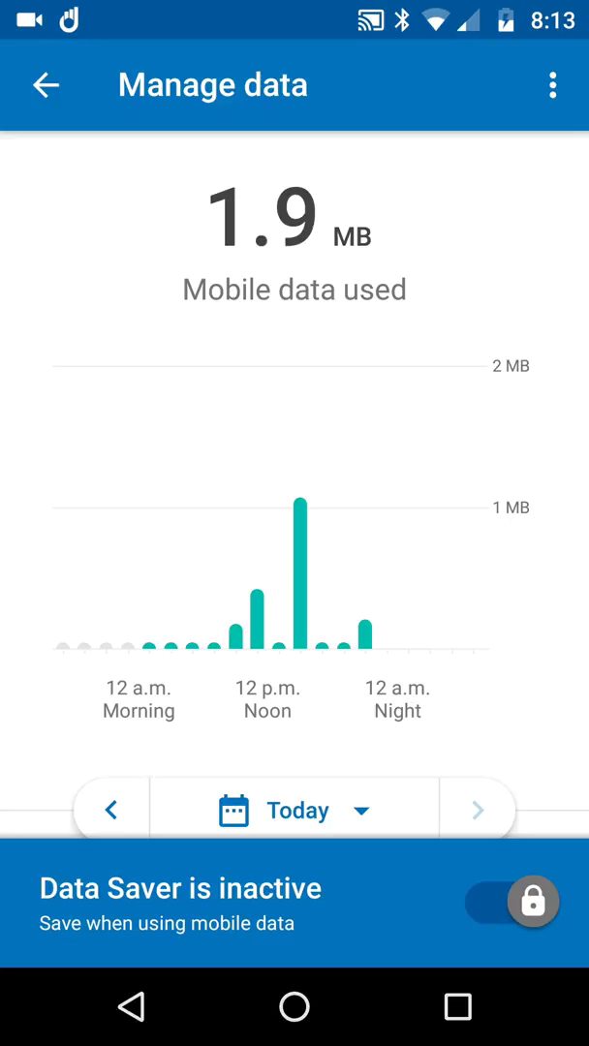
# Step: Step back through daily usage for 22, 21 and 20 Aug
pyautogui.click(108, 809)
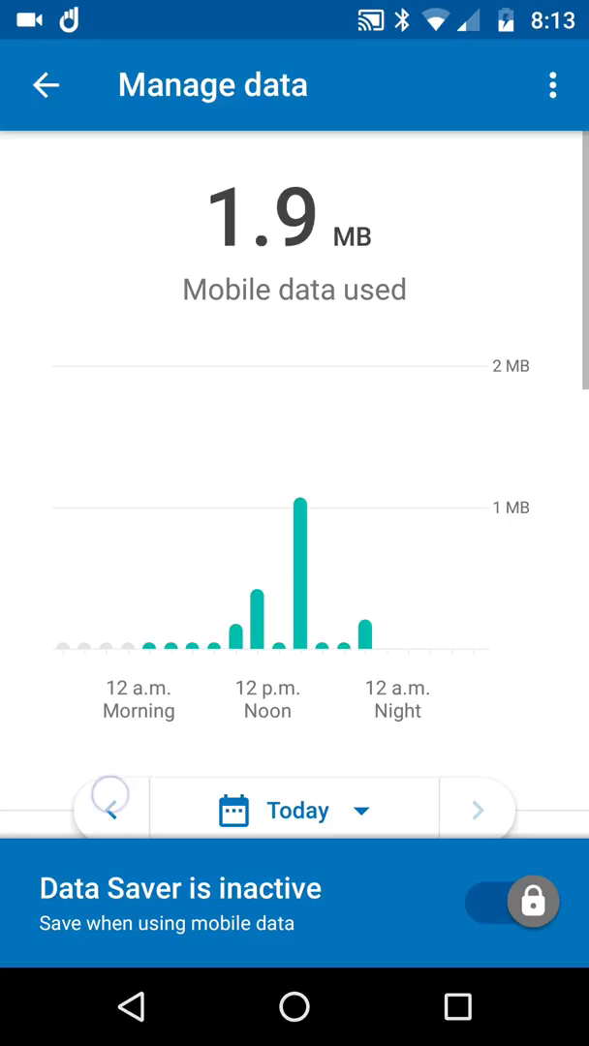
pyautogui.click(109, 810)
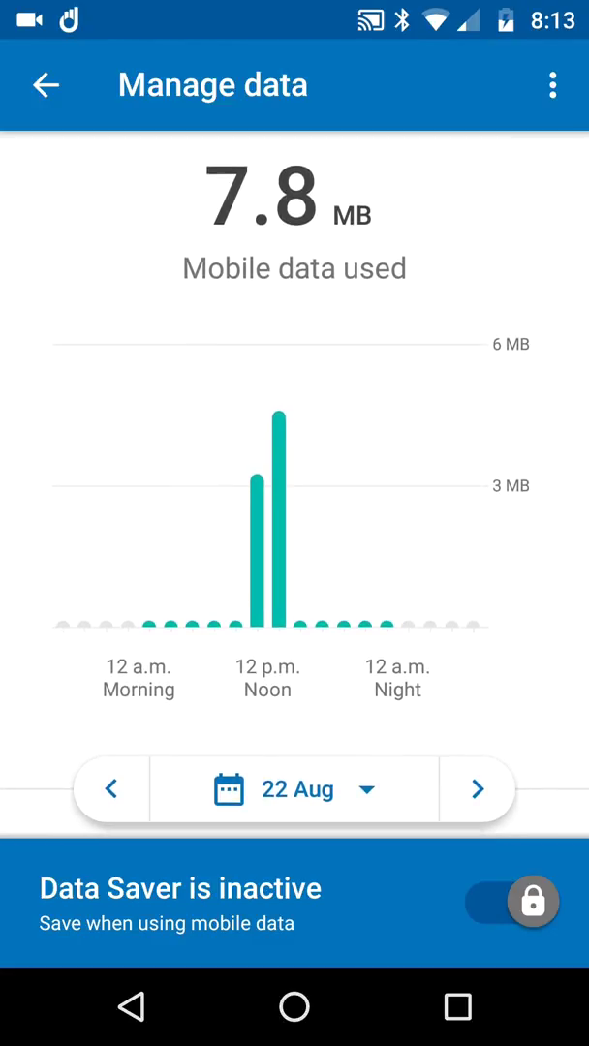
pyautogui.click(109, 789)
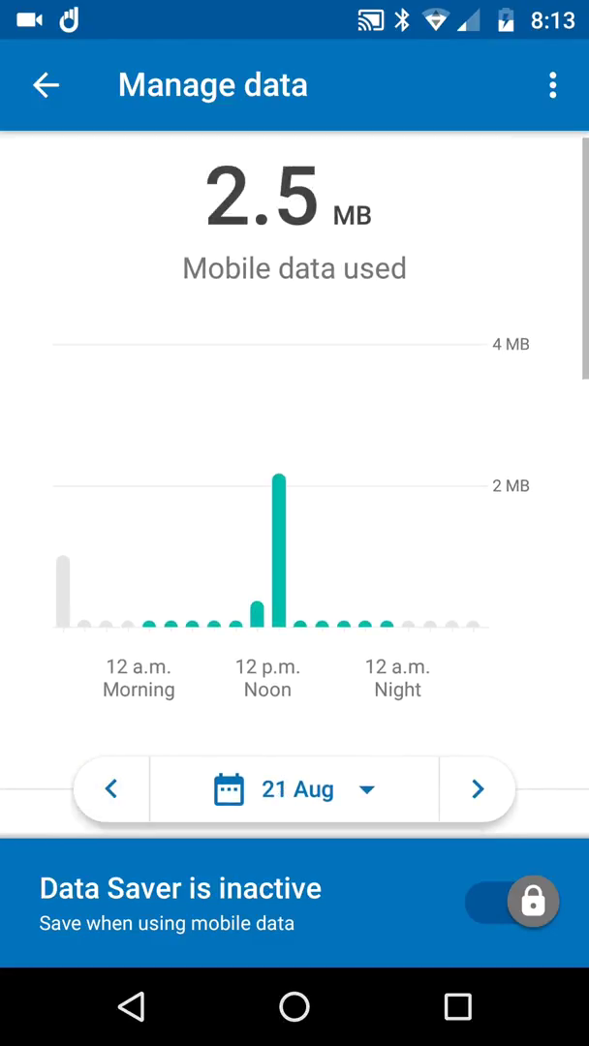
pyautogui.click(108, 789)
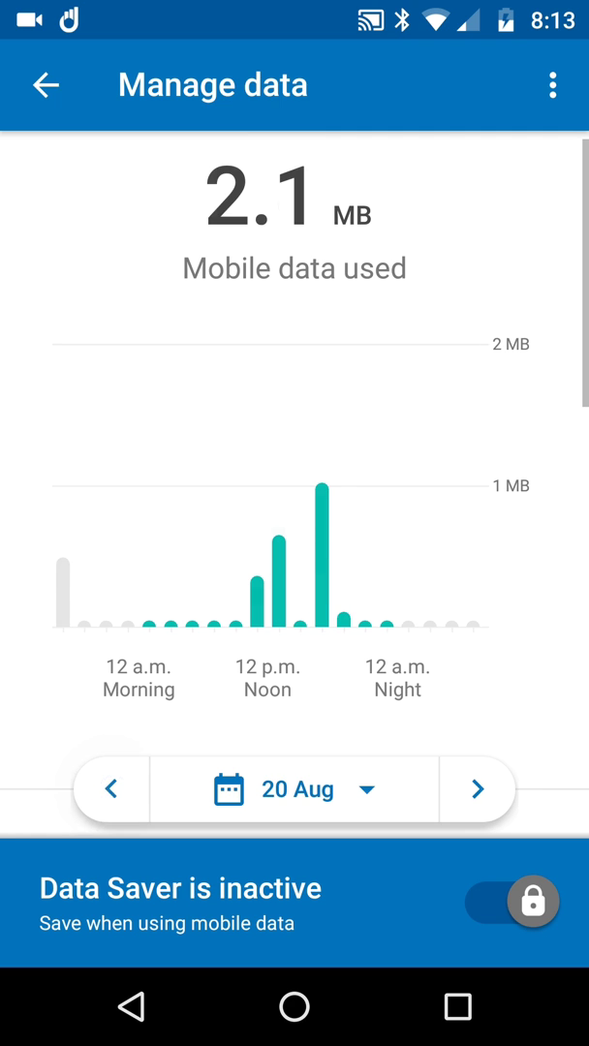
# Step: Switch to monthly usage, step back through Jul and Jun 2018, then close the history
pyautogui.click(357, 789)
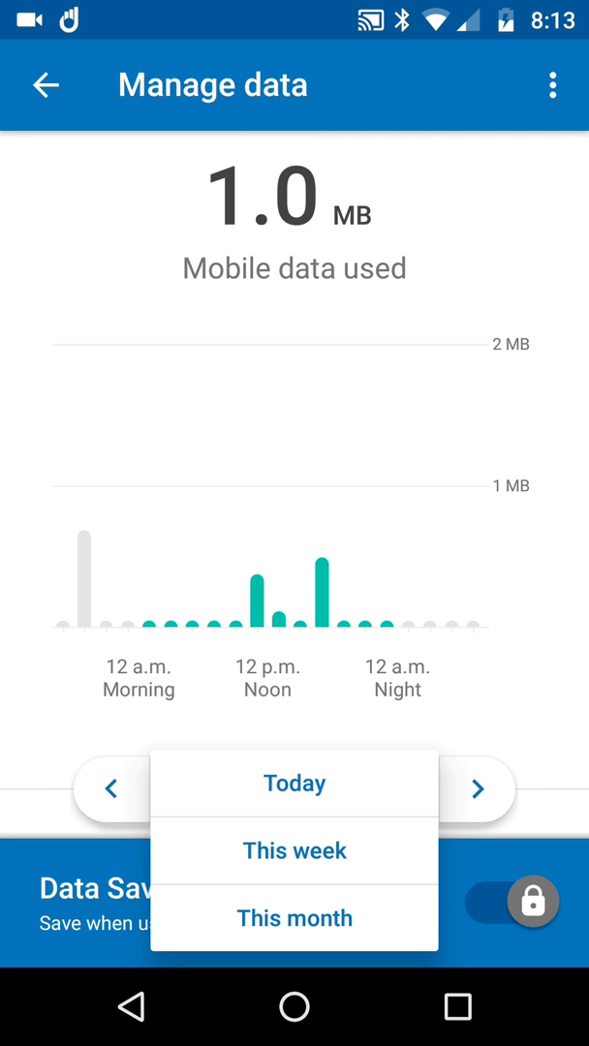
pyautogui.click(294, 918)
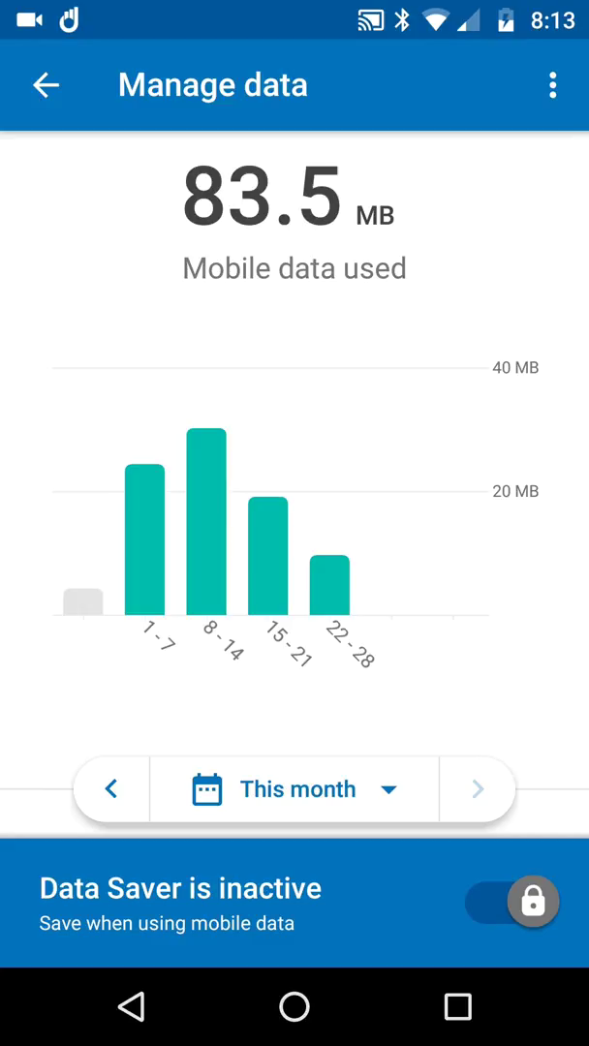
pyautogui.click(108, 789)
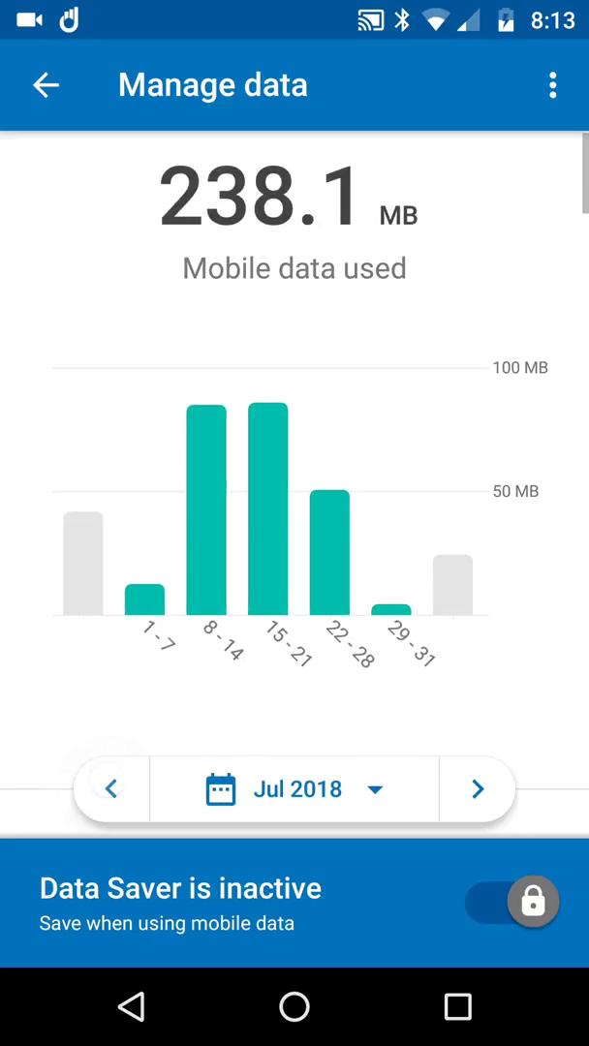
pyautogui.click(111, 789)
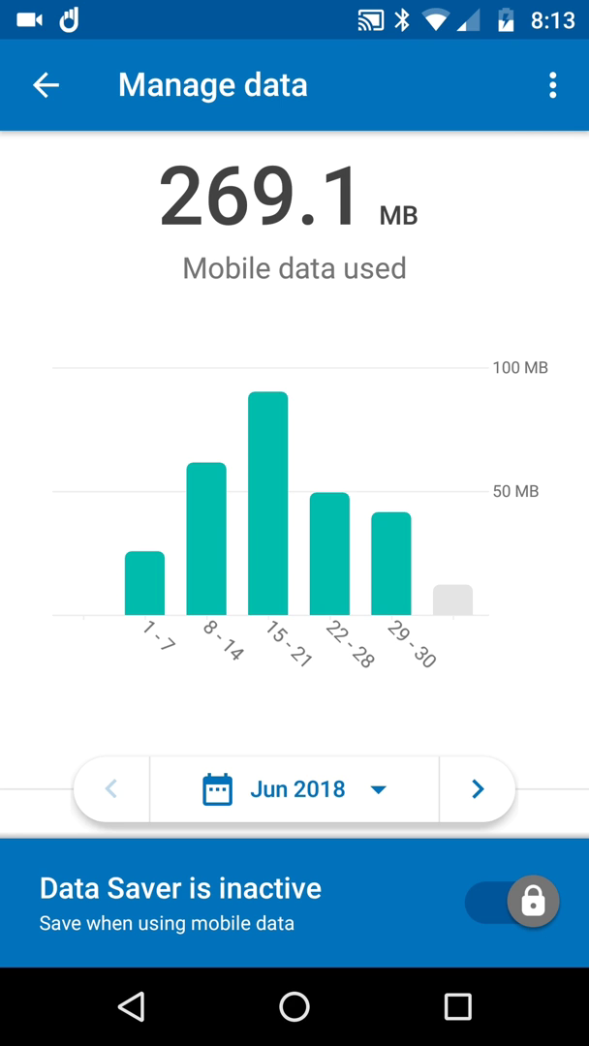
pyautogui.click(45, 86)
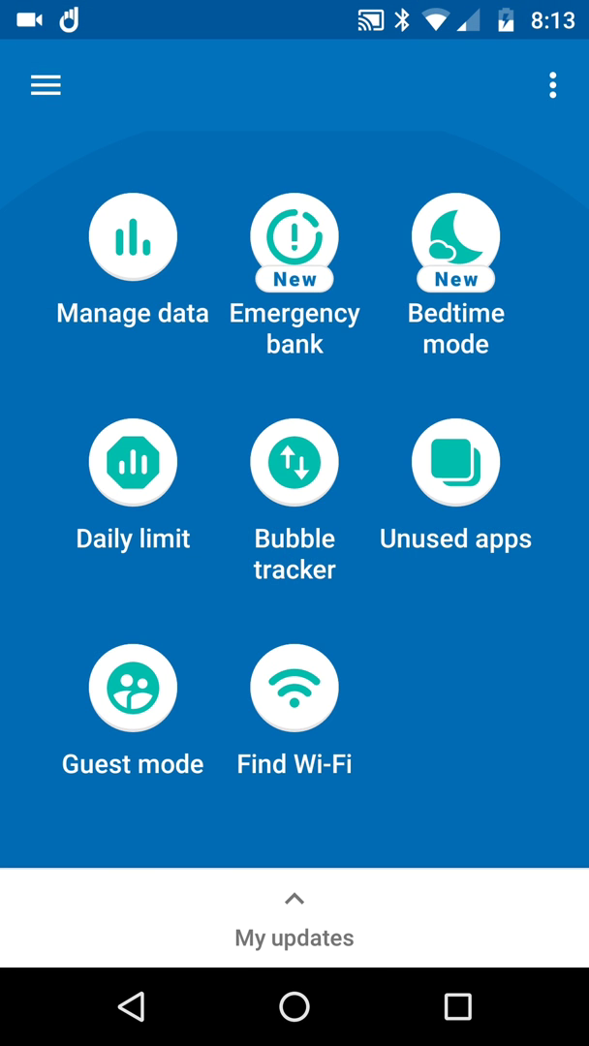
pyautogui.click(295, 1009)
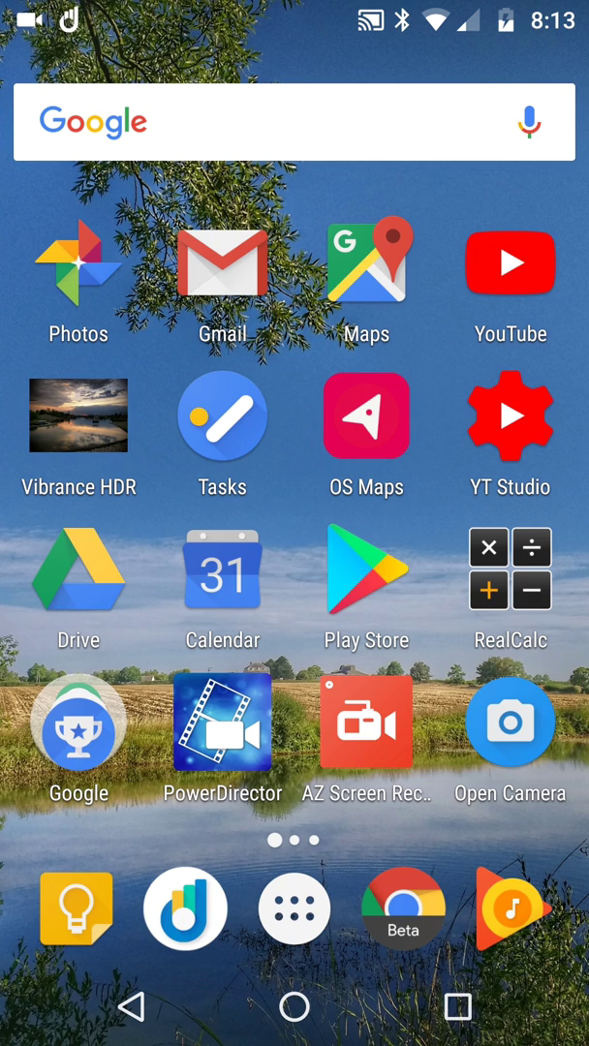
pyautogui.moveTo(294, 10); pyautogui.dragTo(294, 388)
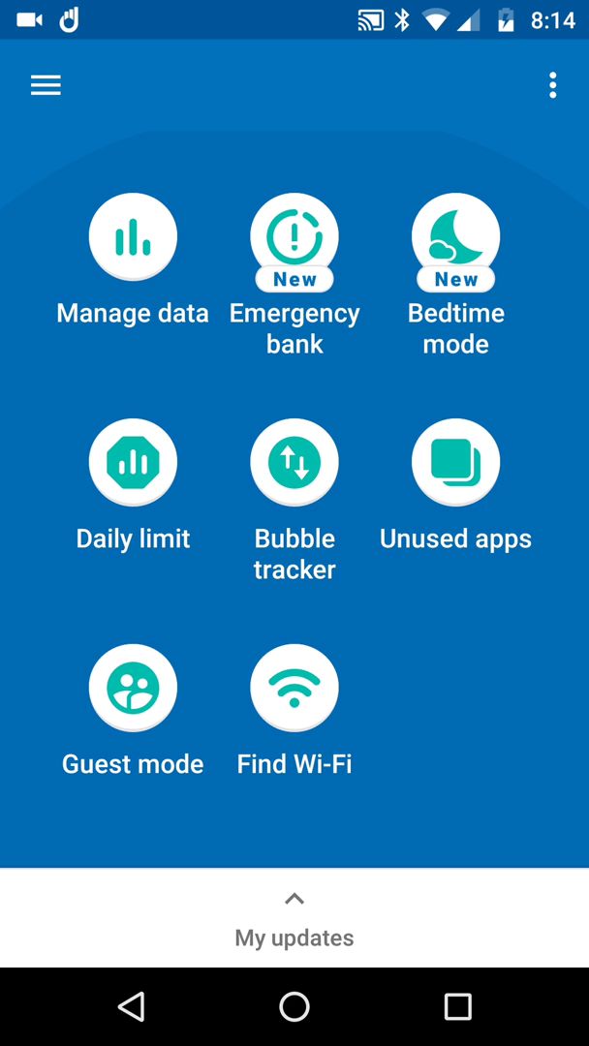
pyautogui.click(131, 237)
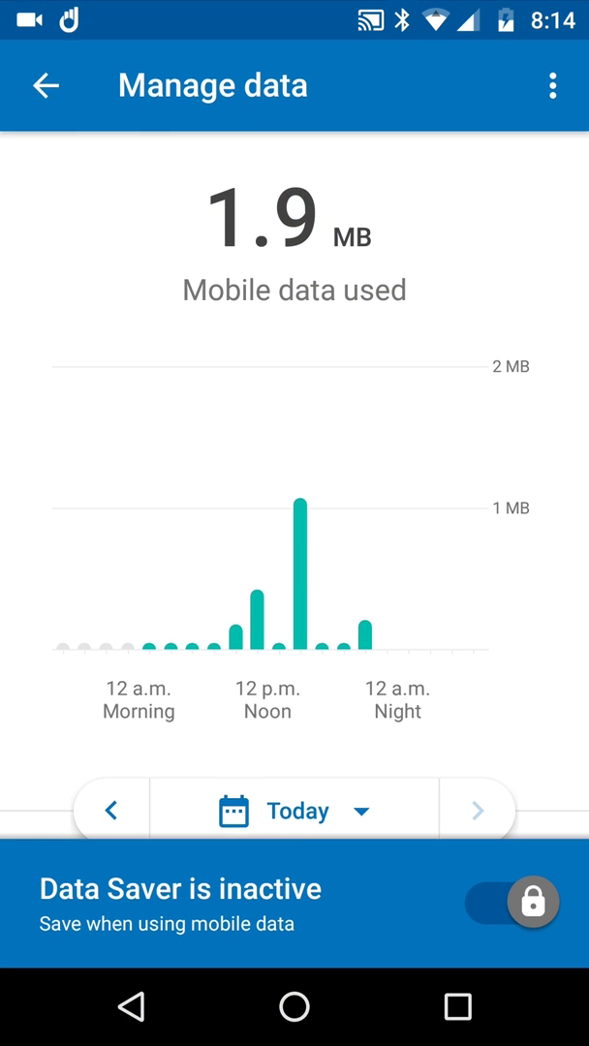
pyautogui.click(46, 85)
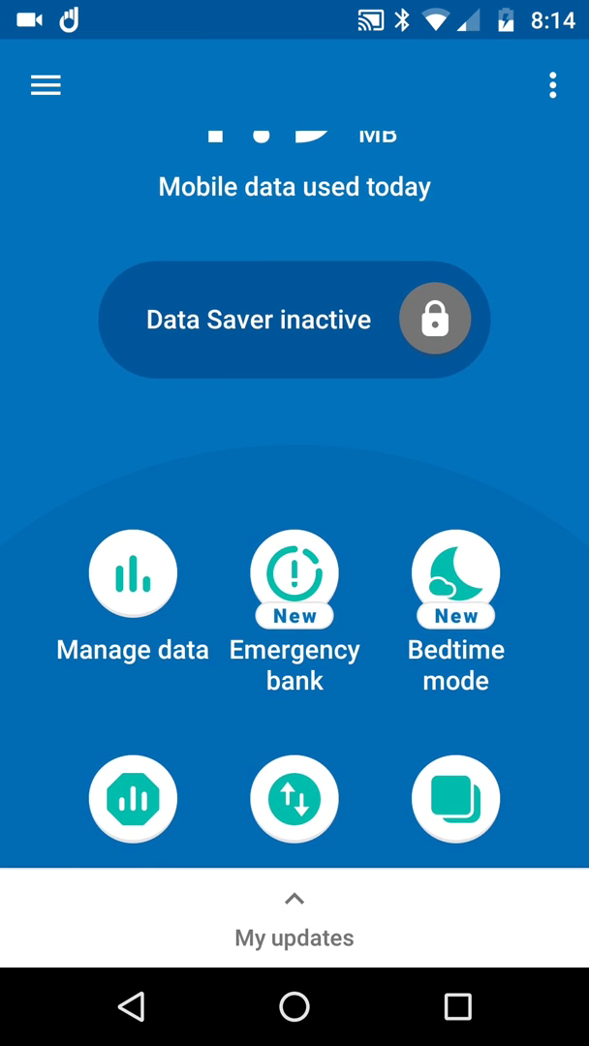
# Step: Turn Data Saver off, confirming with TURN OFF, then toggle it back on
pyautogui.click(433, 318)
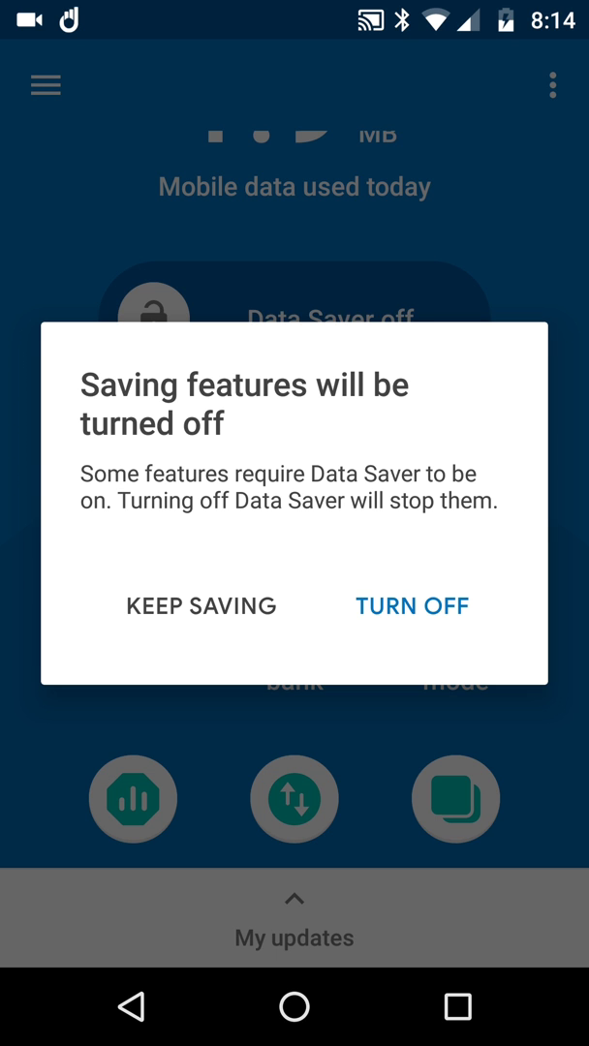
pyautogui.click(410, 604)
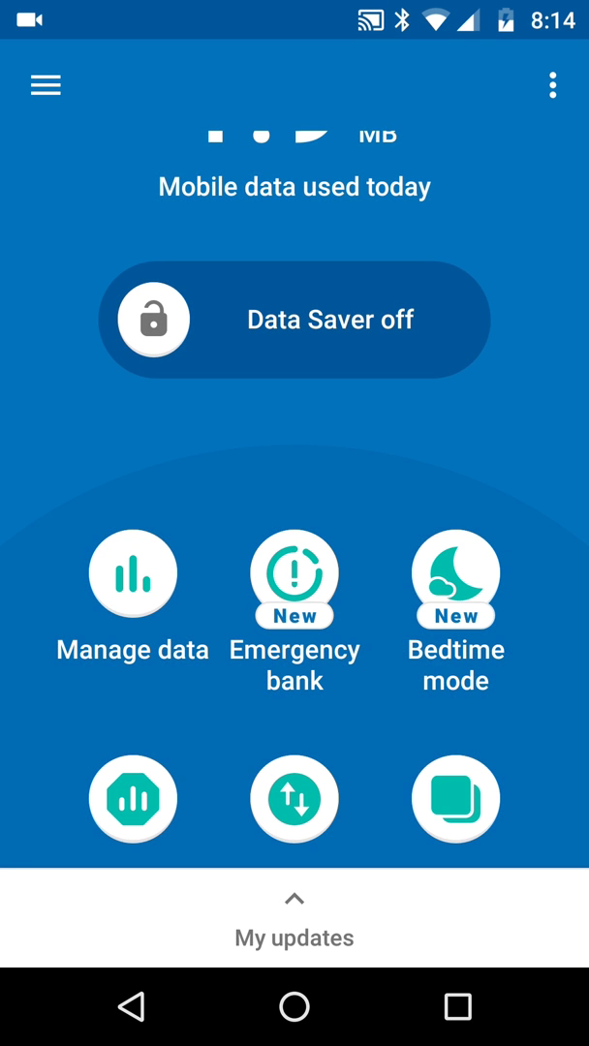
pyautogui.click(294, 319)
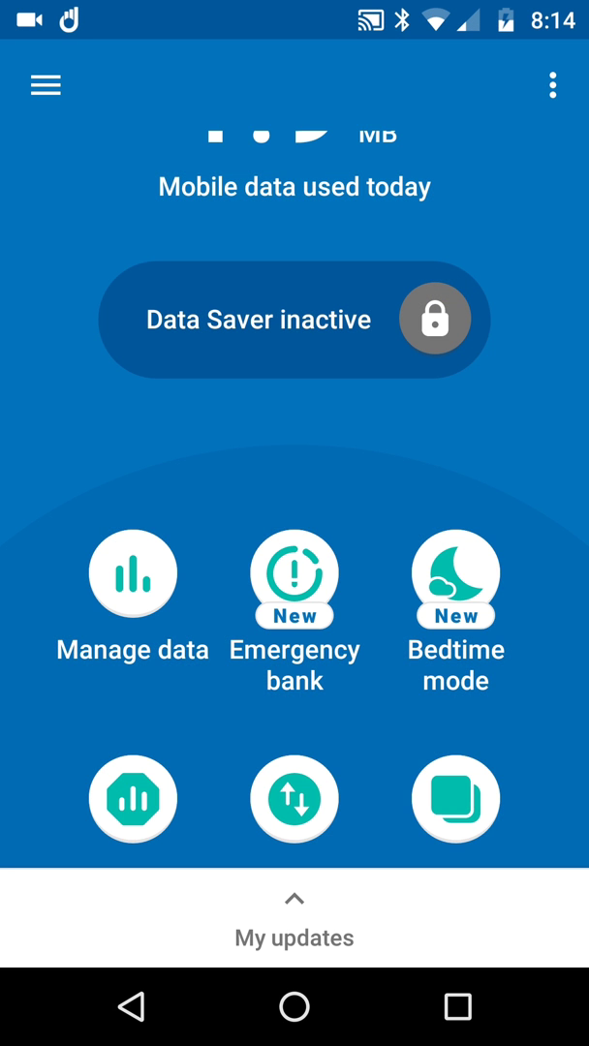
pyautogui.scroll(-3)
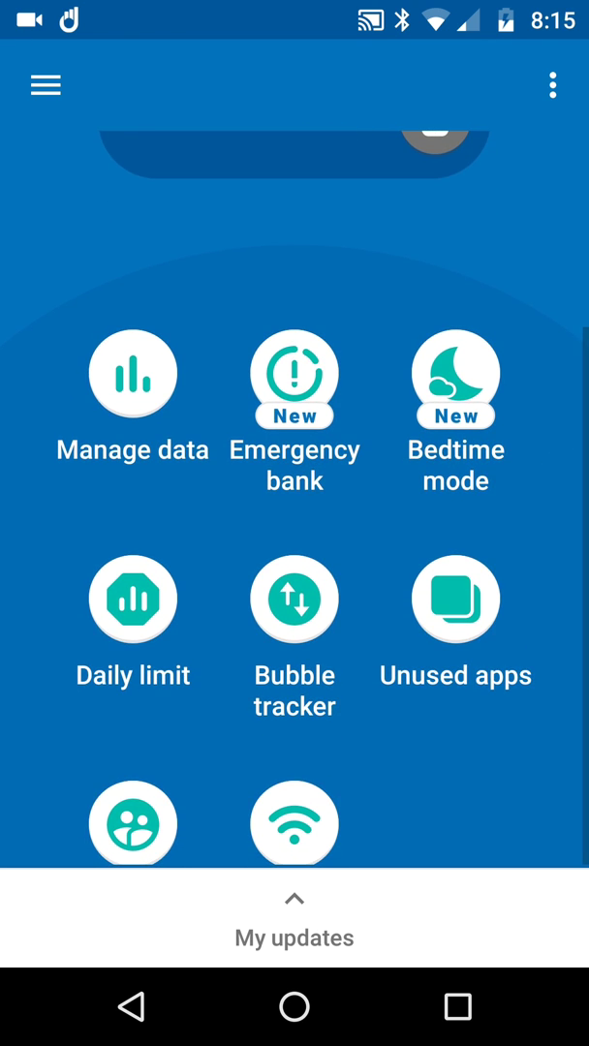